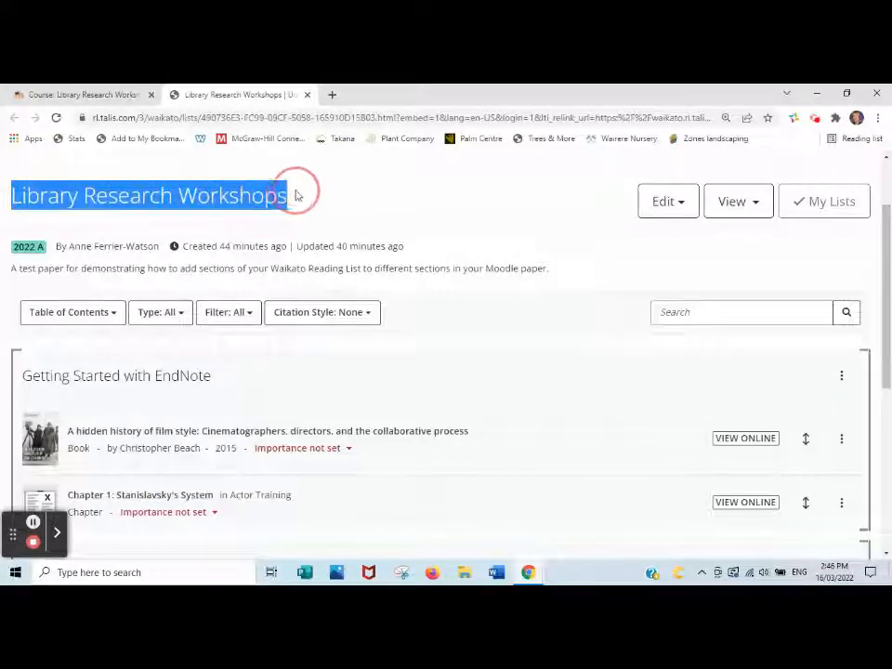
Return to the Library Research Workshops paper in Moodle and turn editing on.
scroll(down, 3)
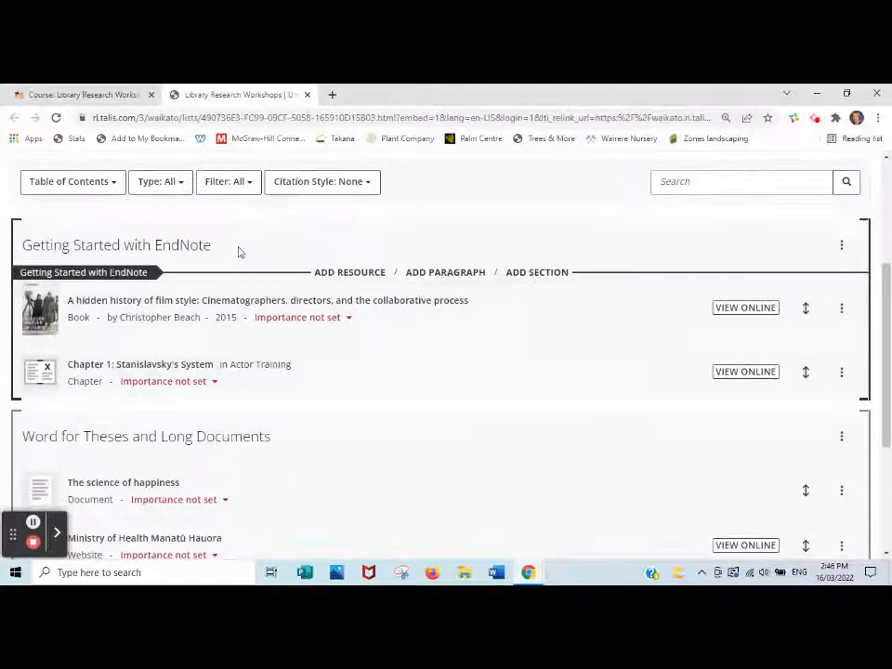
scroll(down, 3)
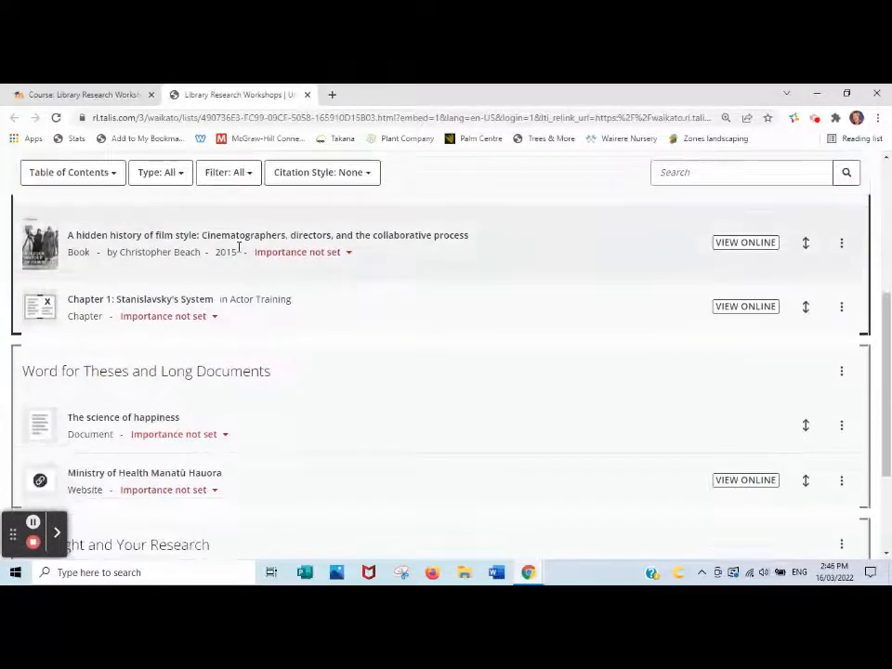
scroll(down, 3)
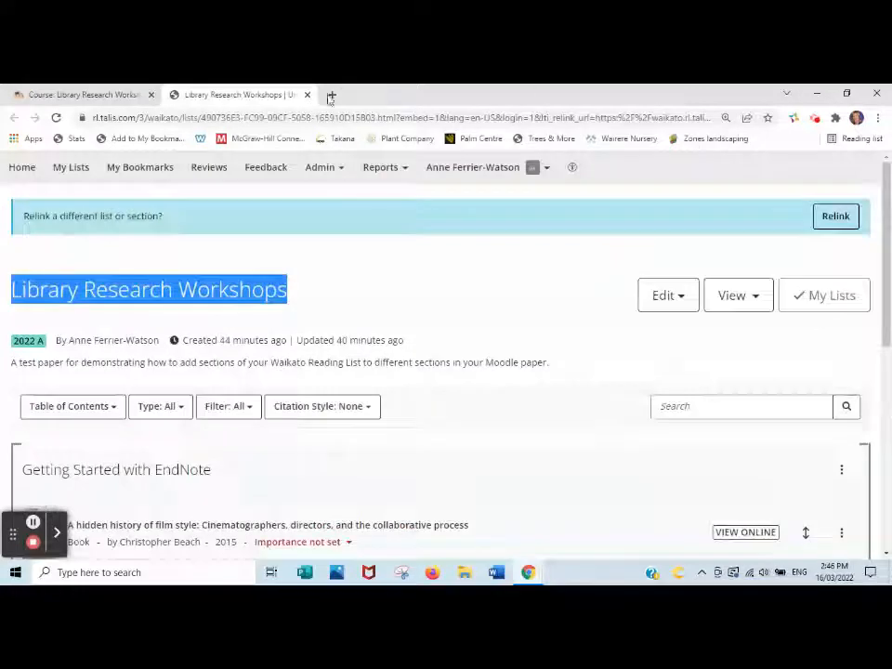
click(83, 93)
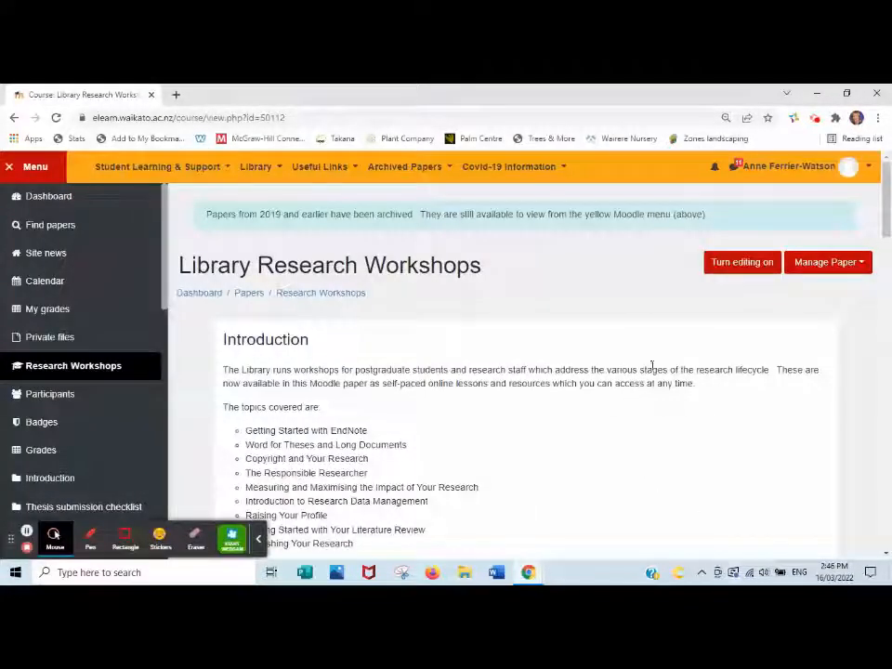
click(741, 262)
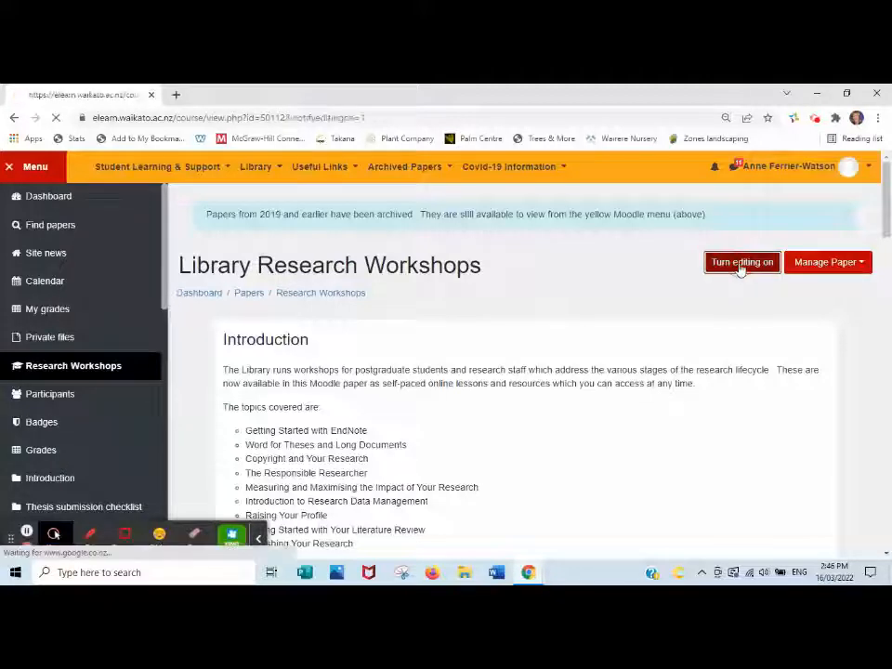
click(742, 262)
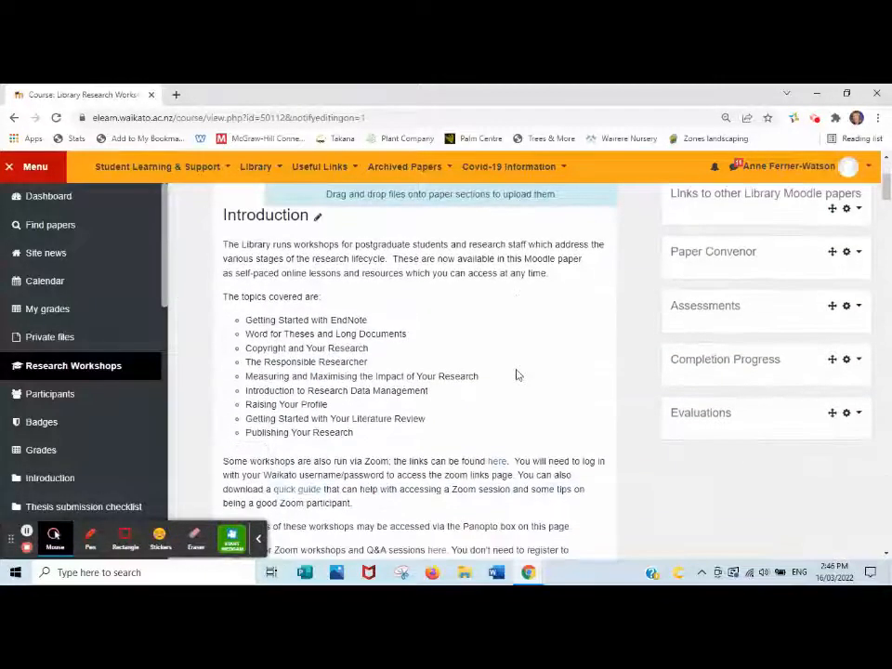
Start adding a new activity or resource to the Introduction section.
scroll(down, 3)
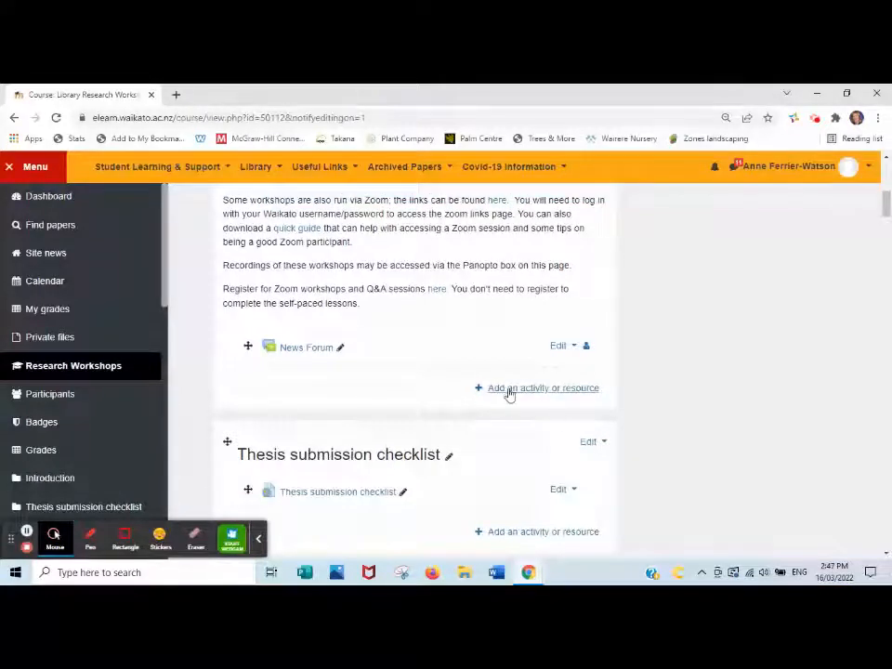
click(535, 388)
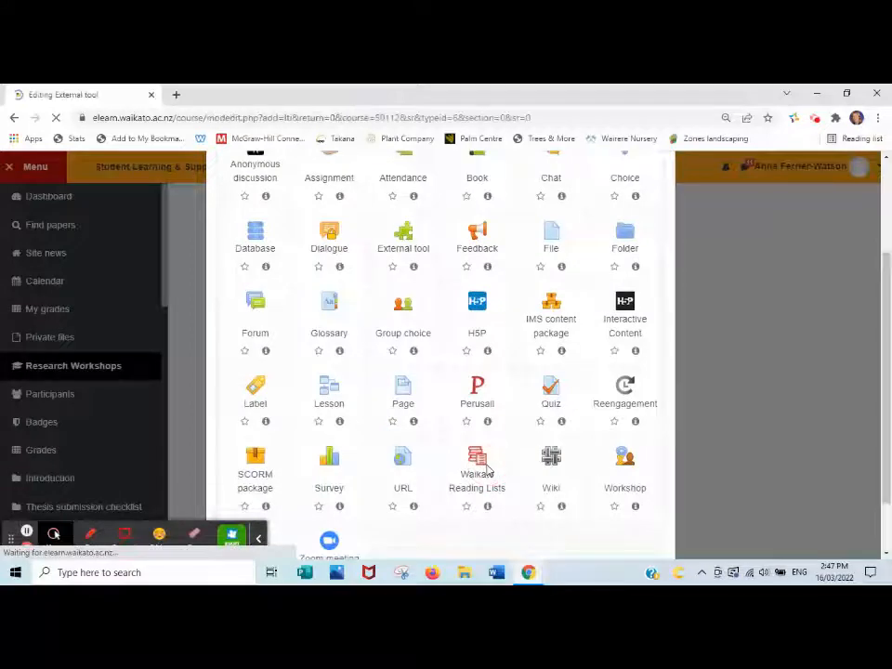
Create a Waikato Reading Lists activity named 'Waikato Reading List' in Introduction.
click(402, 234)
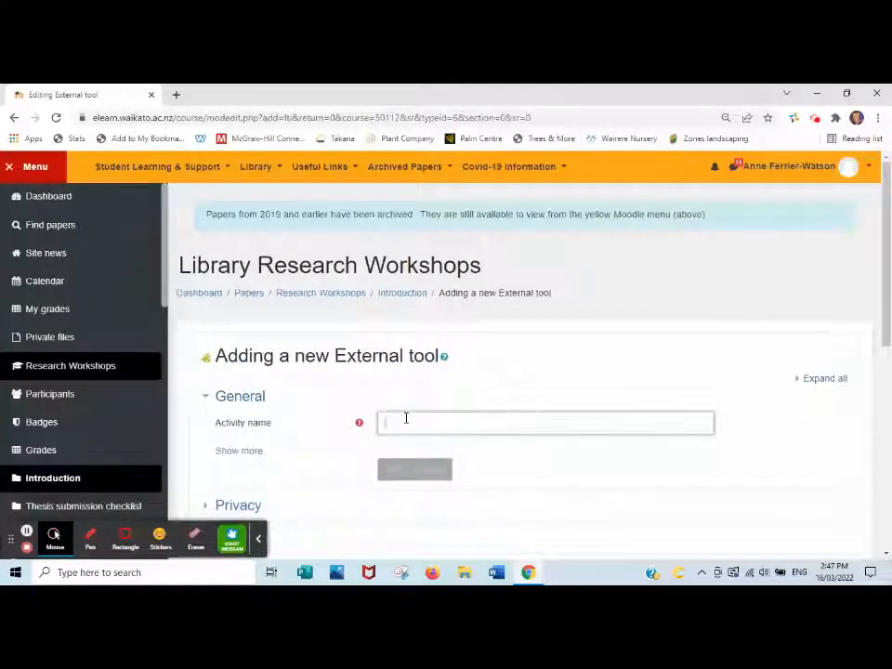
text(Waikato Reading List)
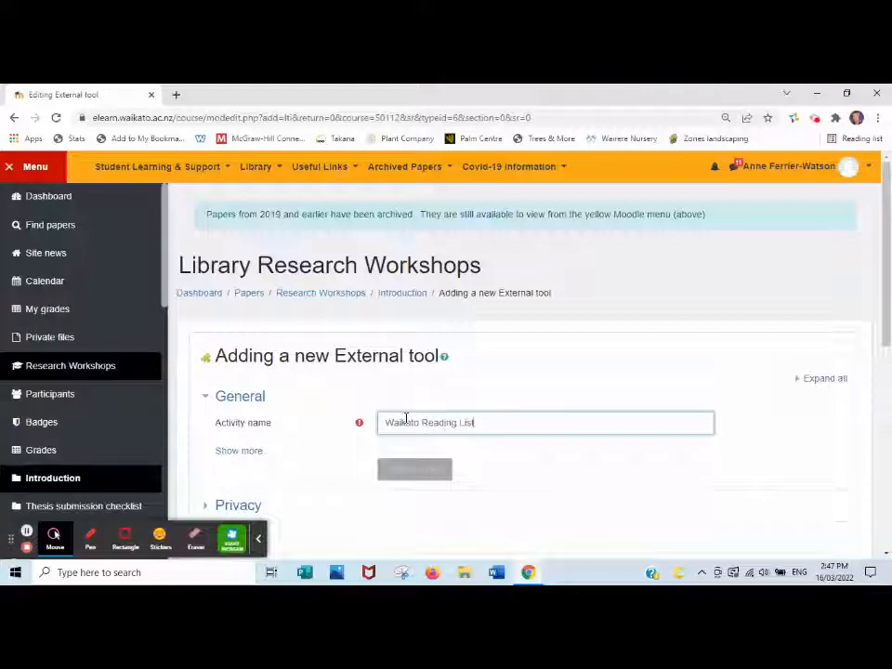
scroll(down, 3)
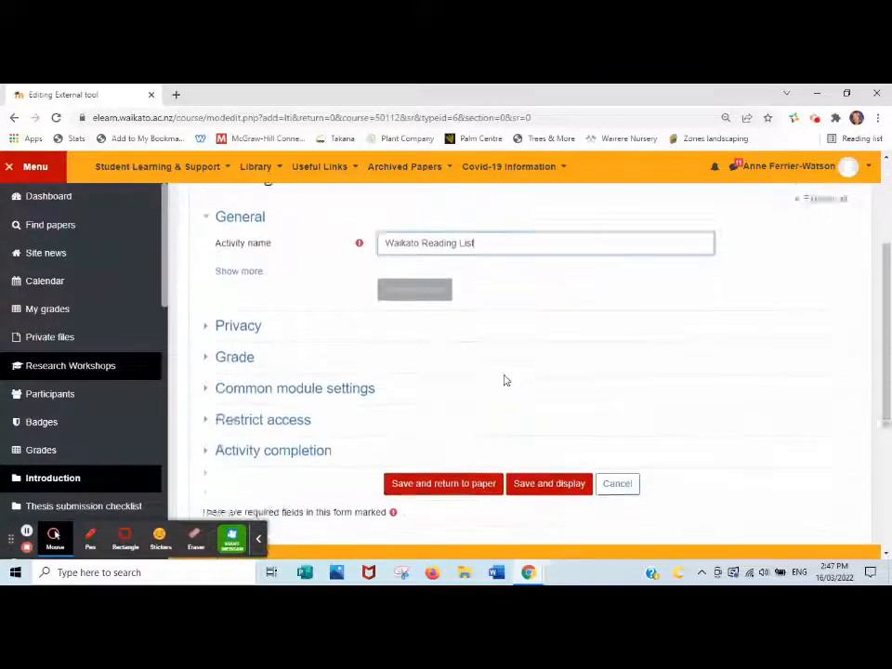
Expand the activity settings and set the launch container to New window.
click(238, 271)
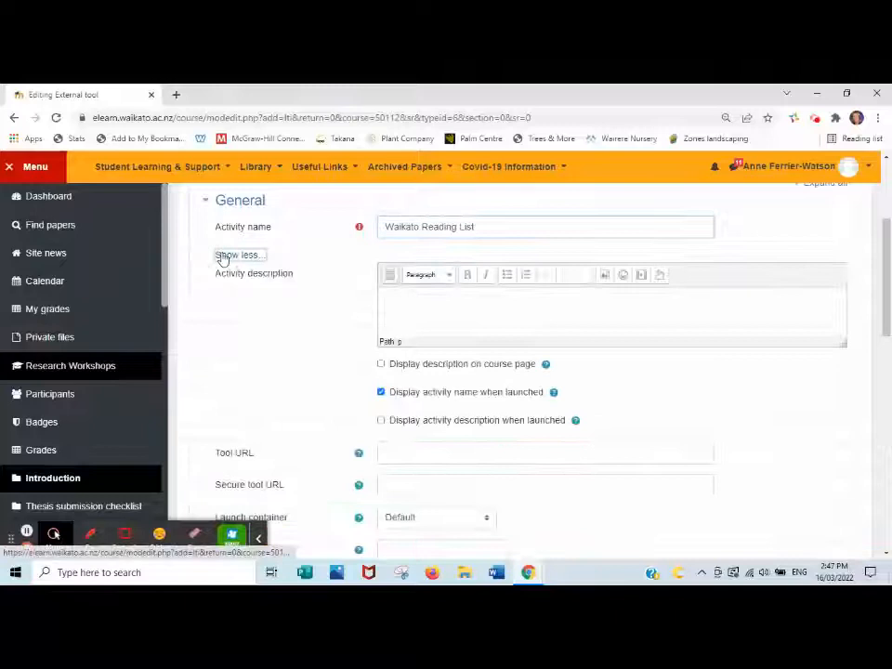
scroll(down, 3)
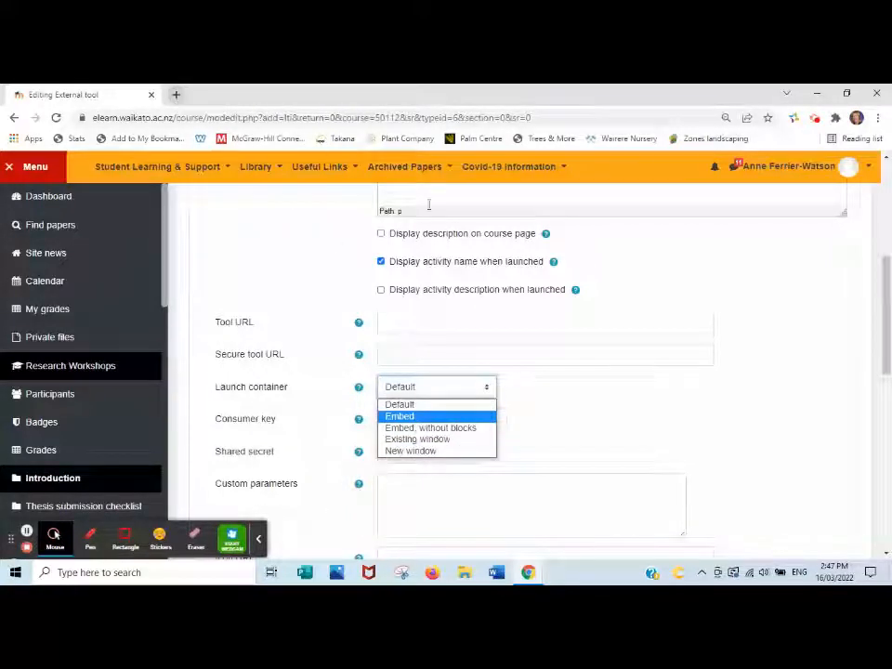
mouse_move(435, 452)
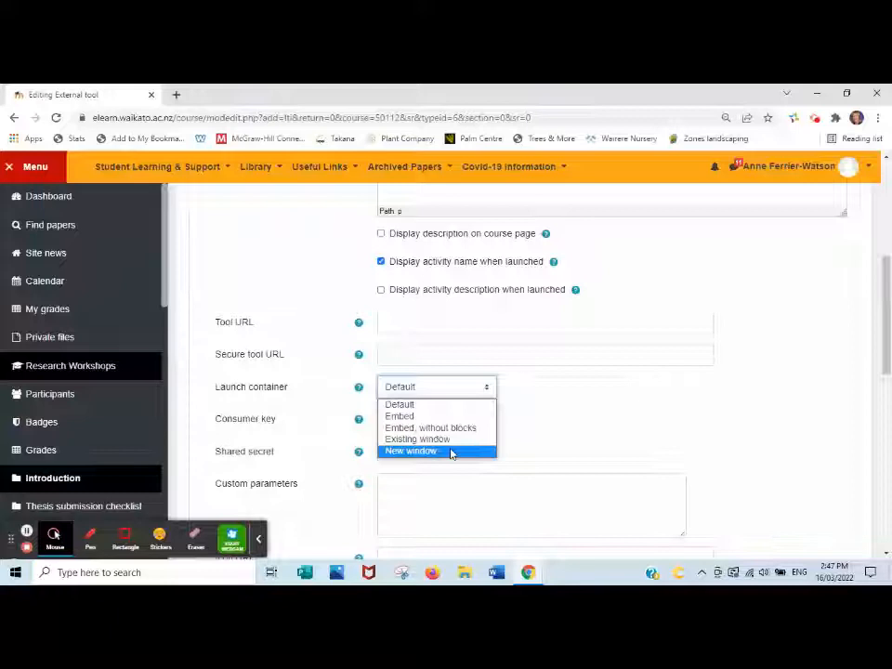
mouse_move(454, 427)
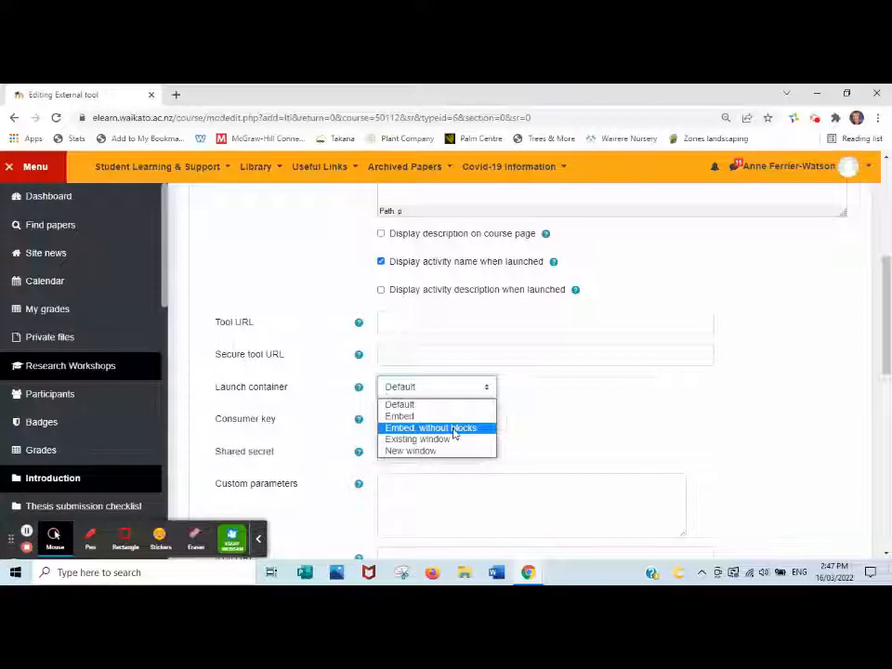
mouse_move(416, 439)
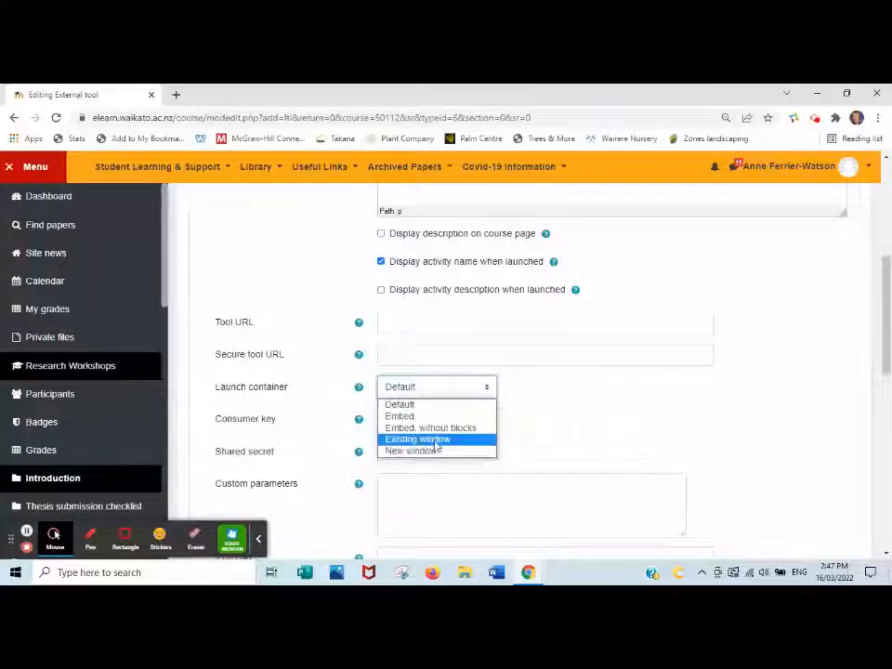
mouse_move(437, 452)
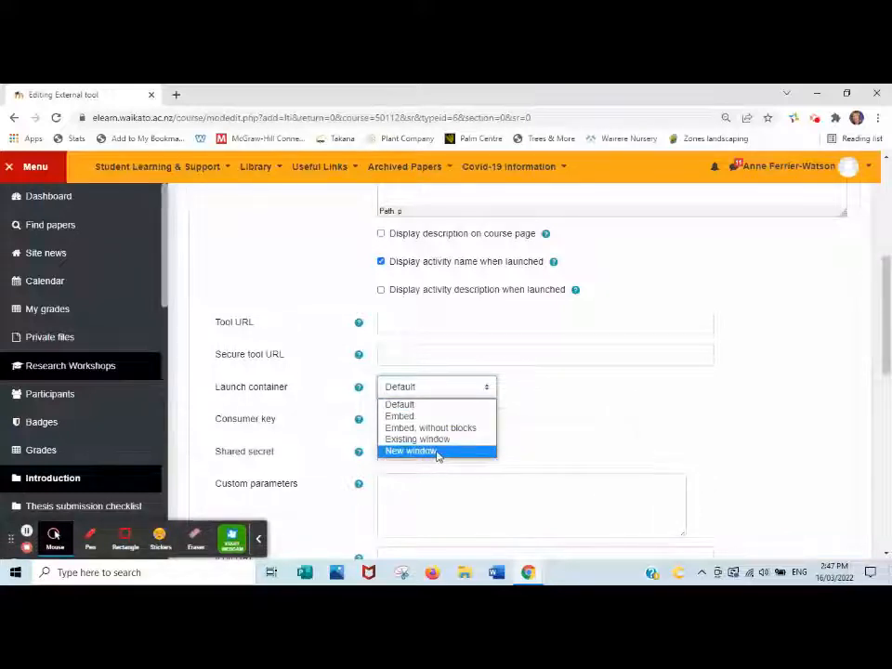
click(409, 452)
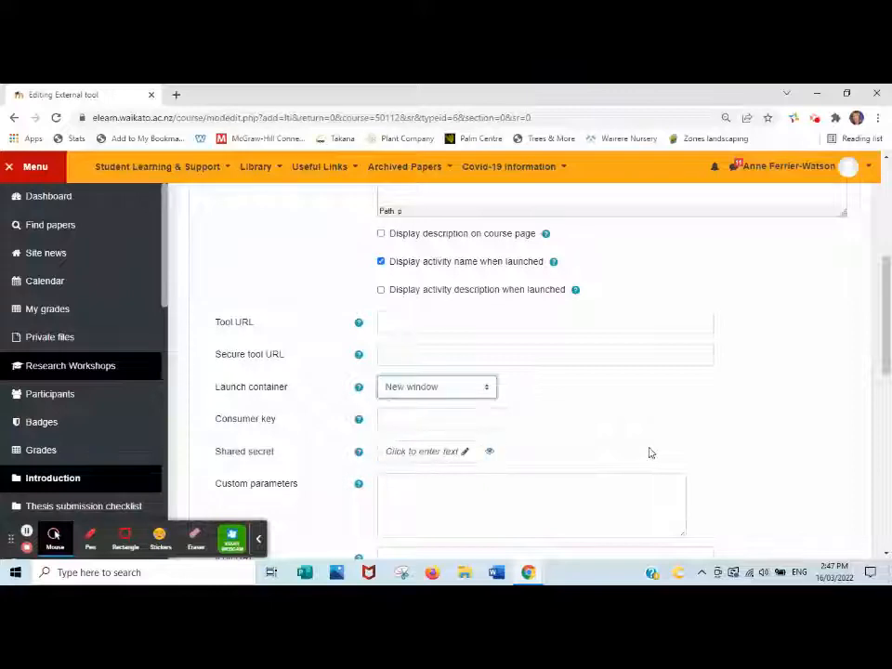
scroll(down, 3)
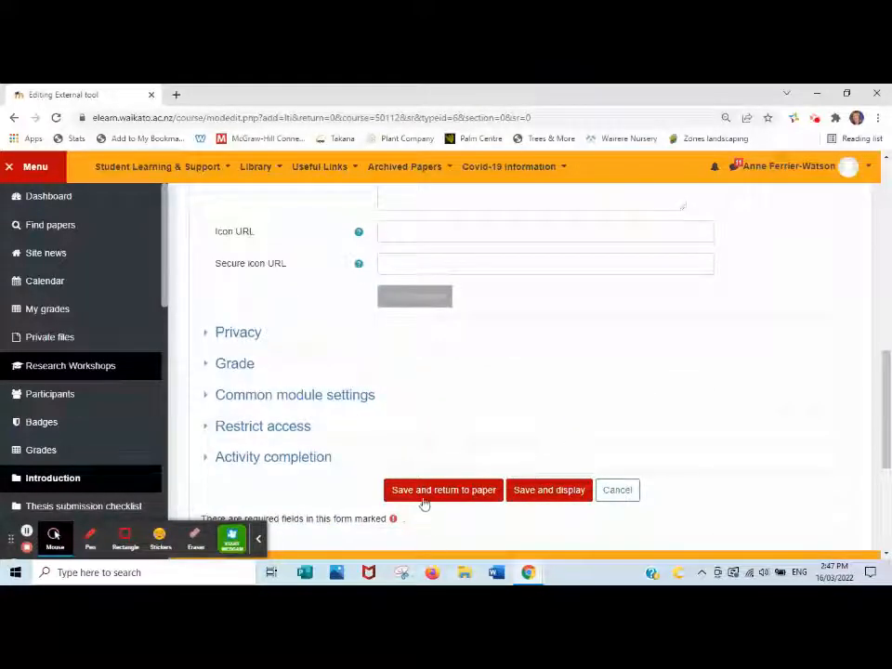
Save the activity to the paper and launch the Waikato Reading List link.
click(442, 491)
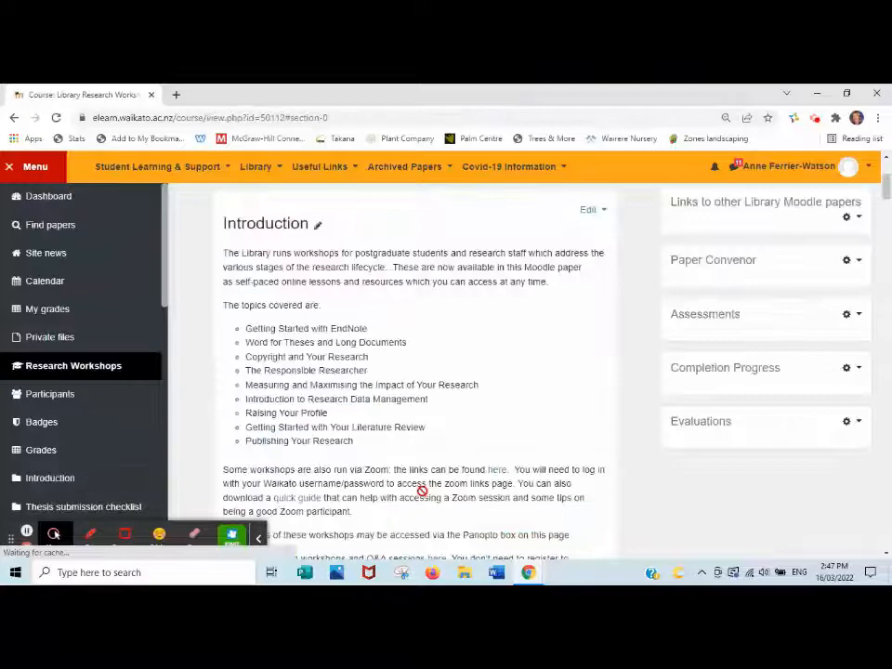
scroll(down, 3)
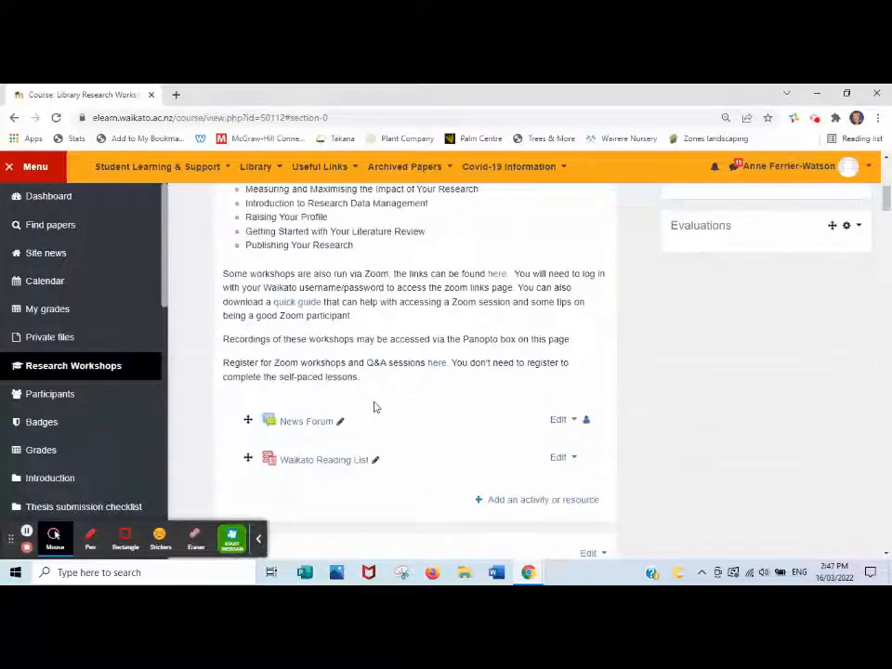
scroll(down, 3)
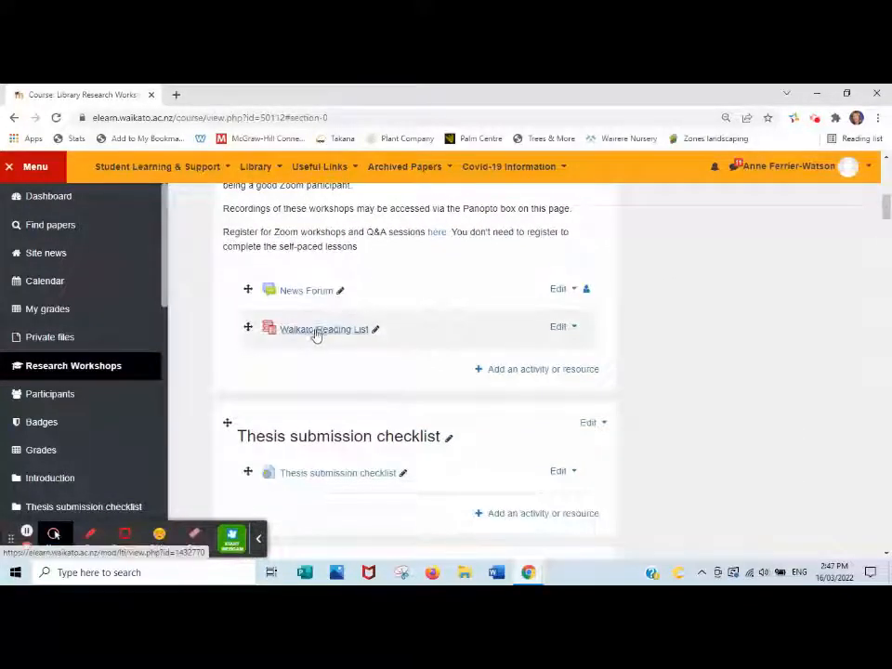
click(323, 328)
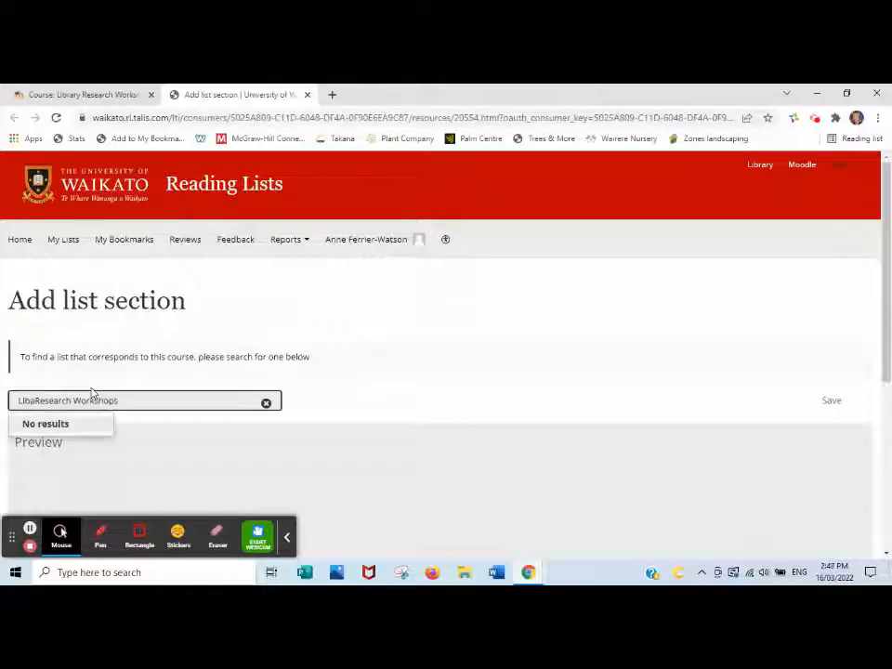
Find the Library Research Workshops list and save it linked as the whole list.
text(Library Research Workshops)
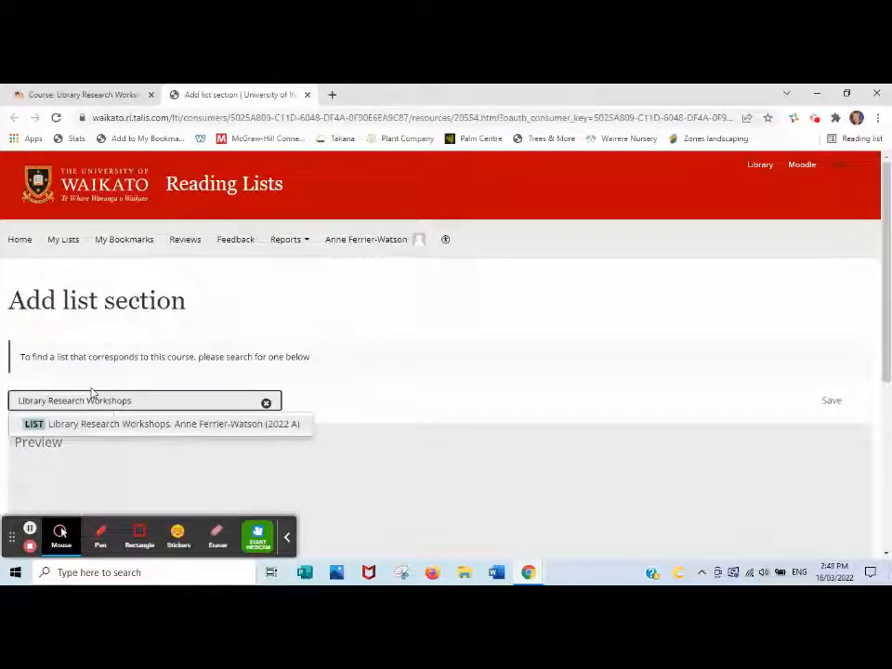
click(167, 424)
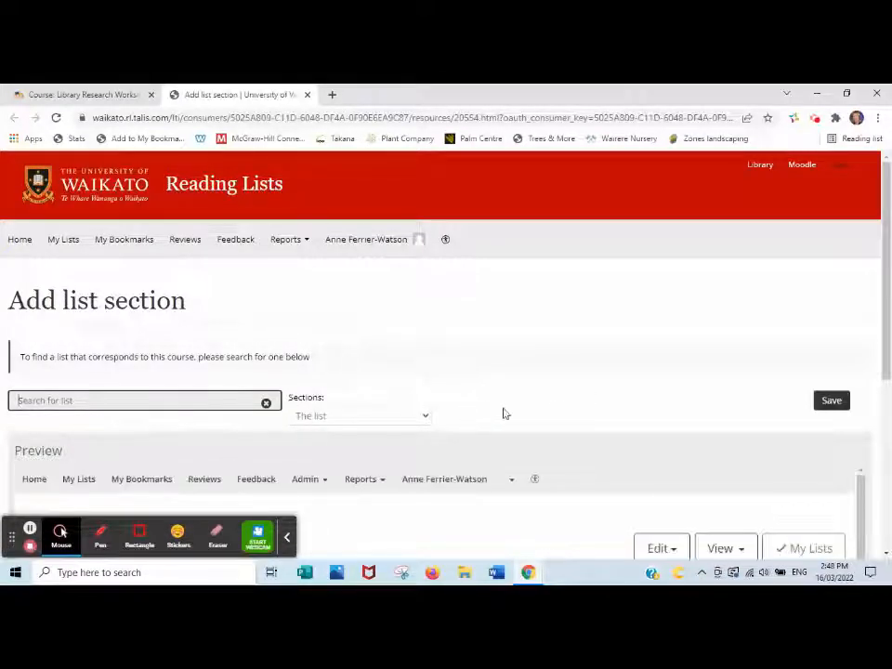
scroll(down, 3)
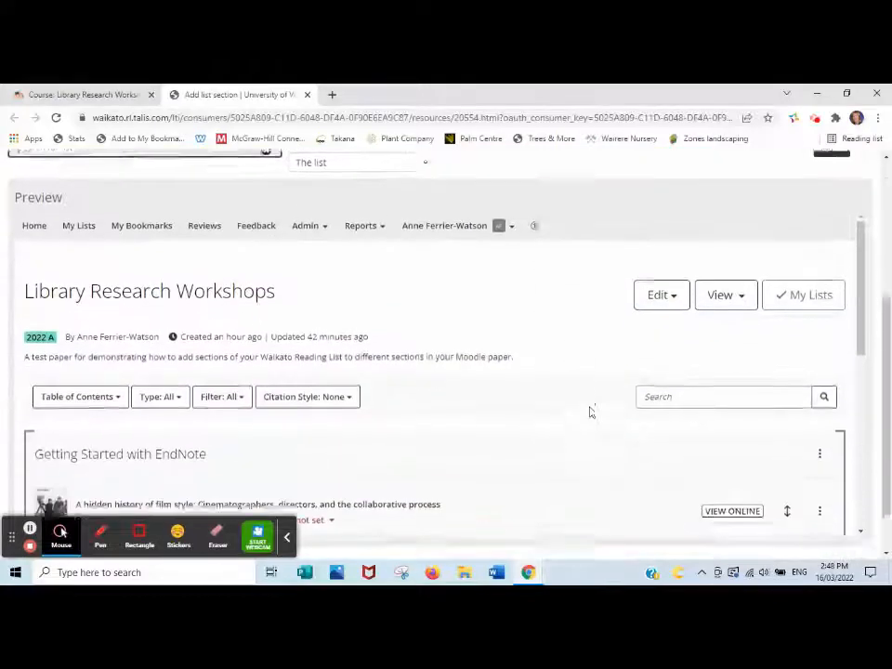
scroll(down, 3)
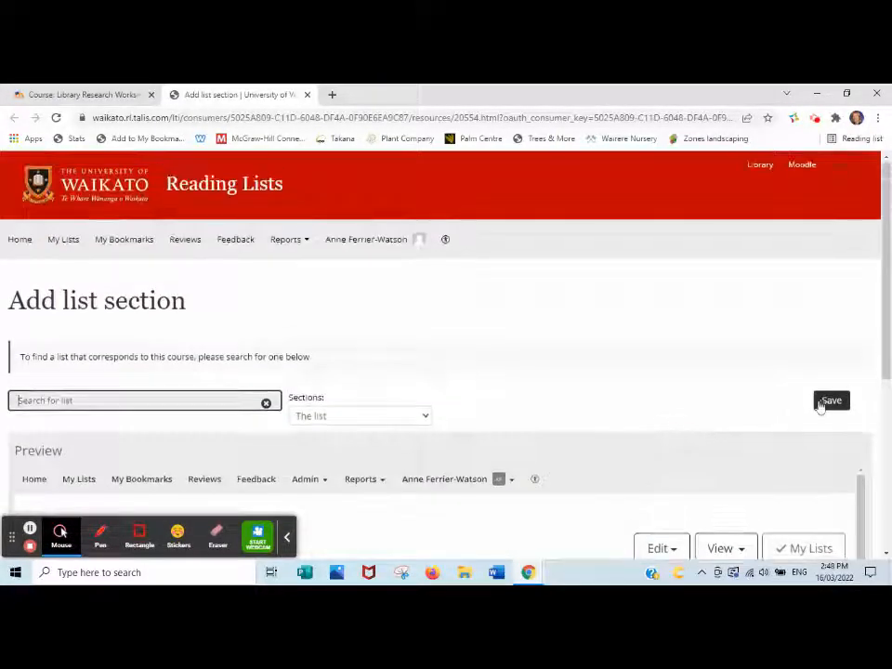
click(831, 401)
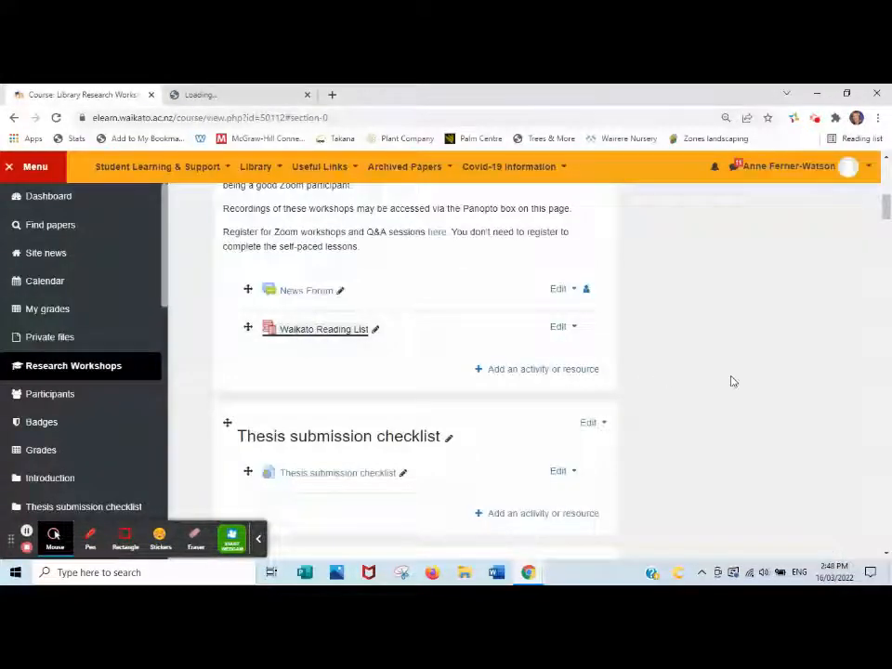
click(323, 327)
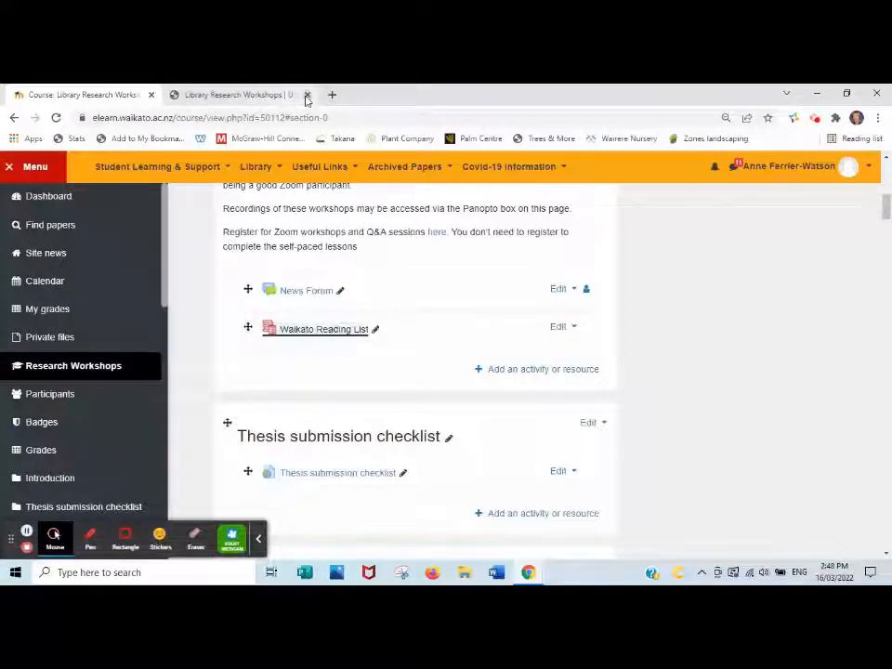
click(323, 329)
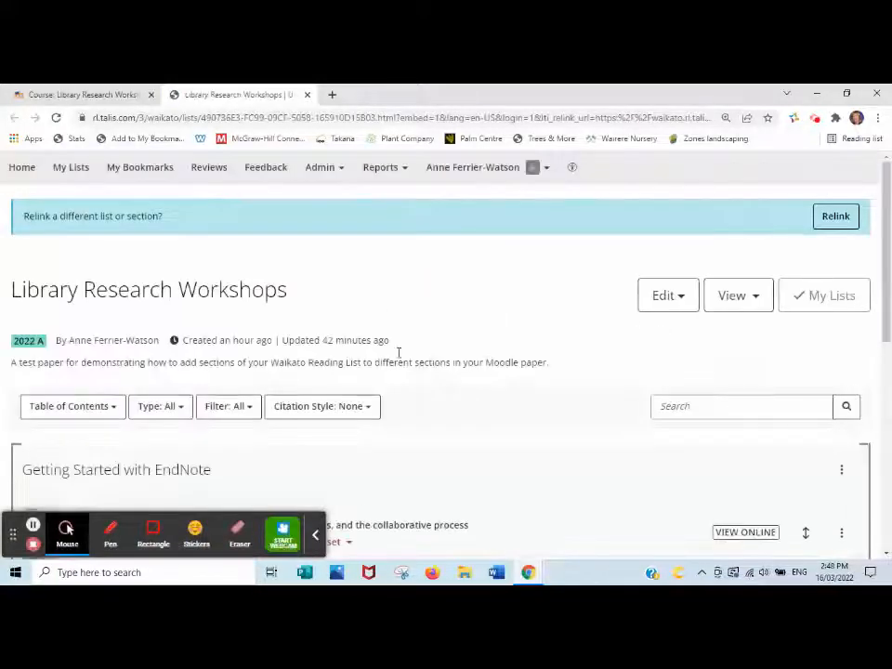
scroll(down, 3)
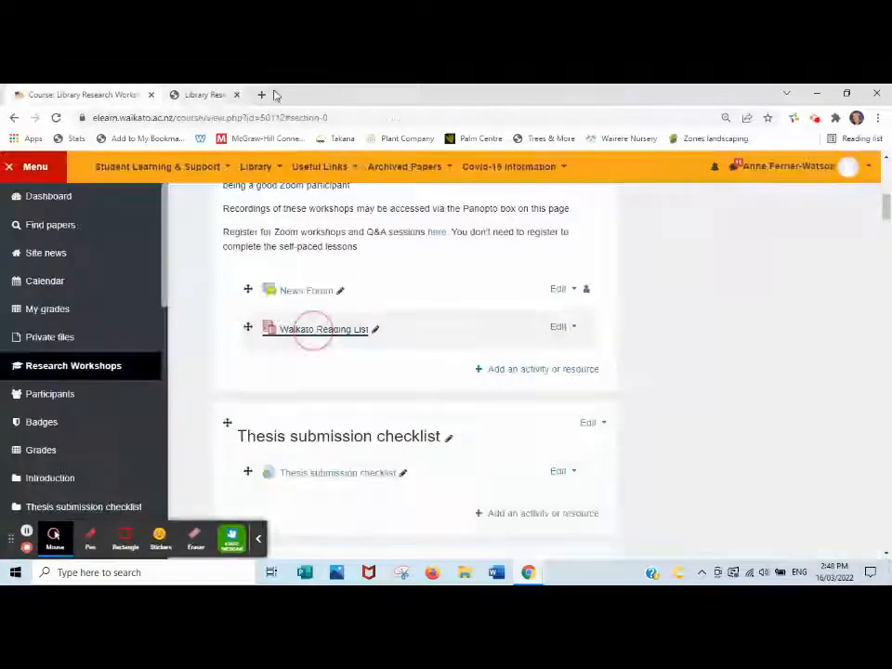
click(238, 95)
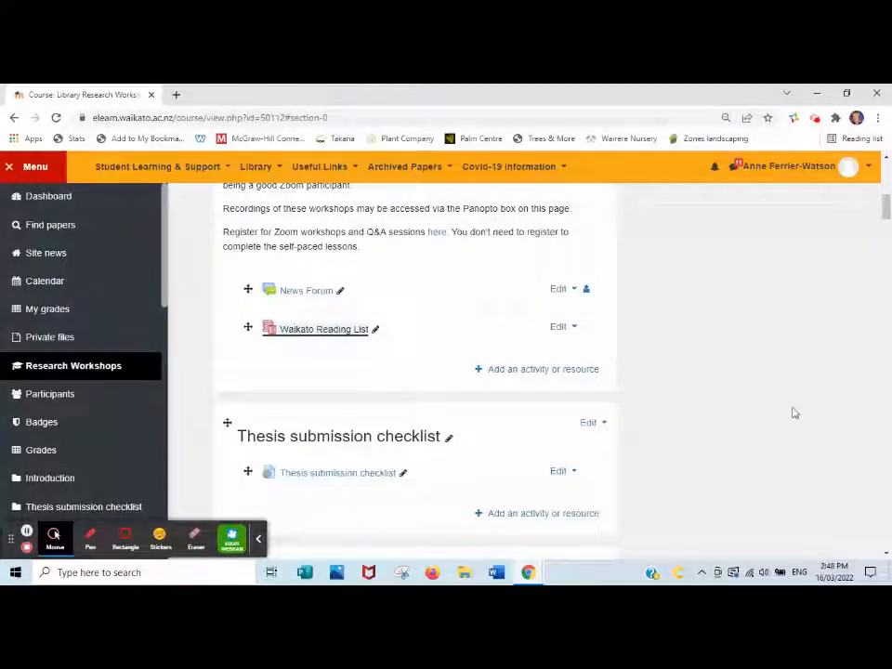
mouse_move(520, 334)
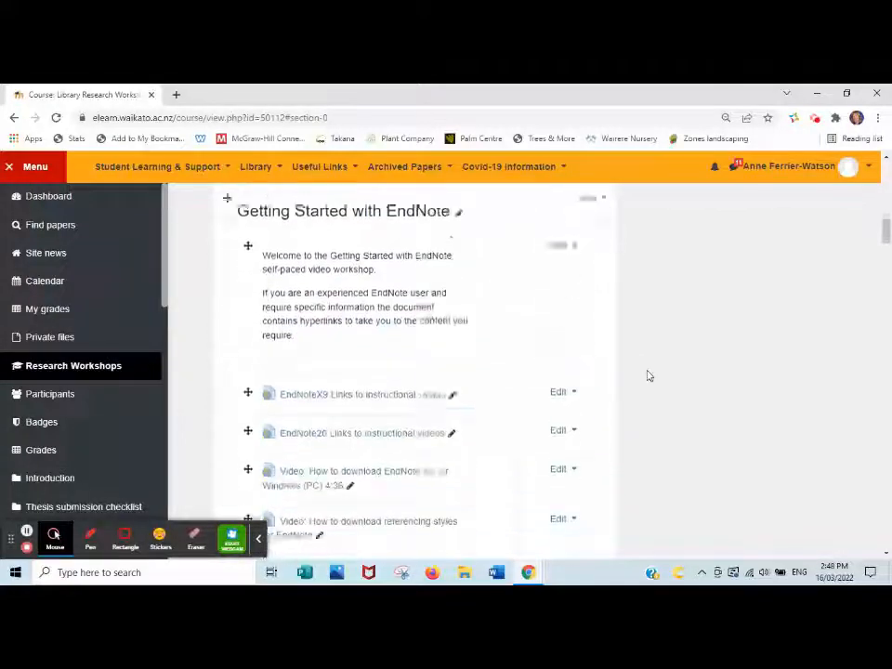
Start a new External tool activity in the Getting Started with EndNote section.
scroll(down, 3)
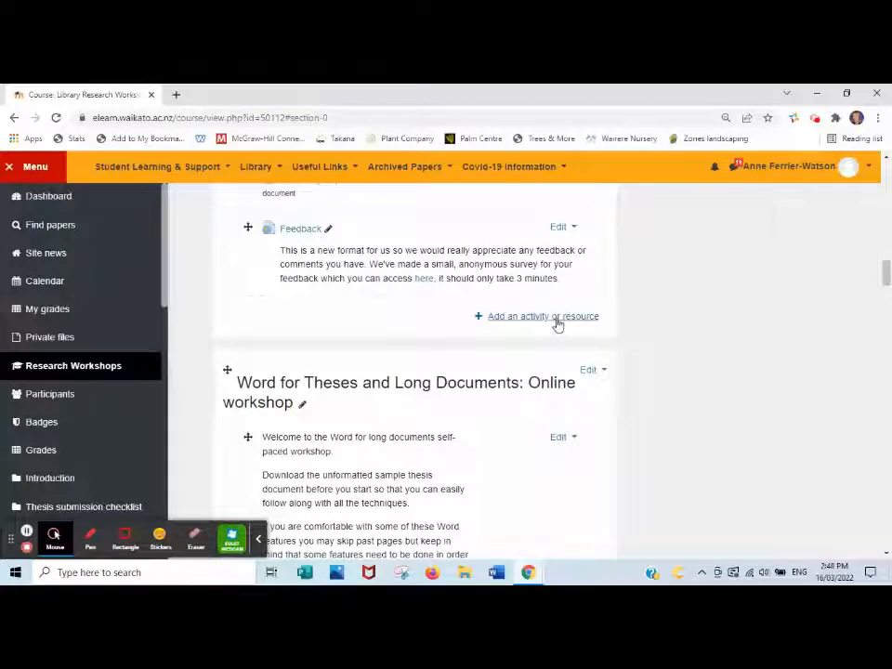
click(543, 316)
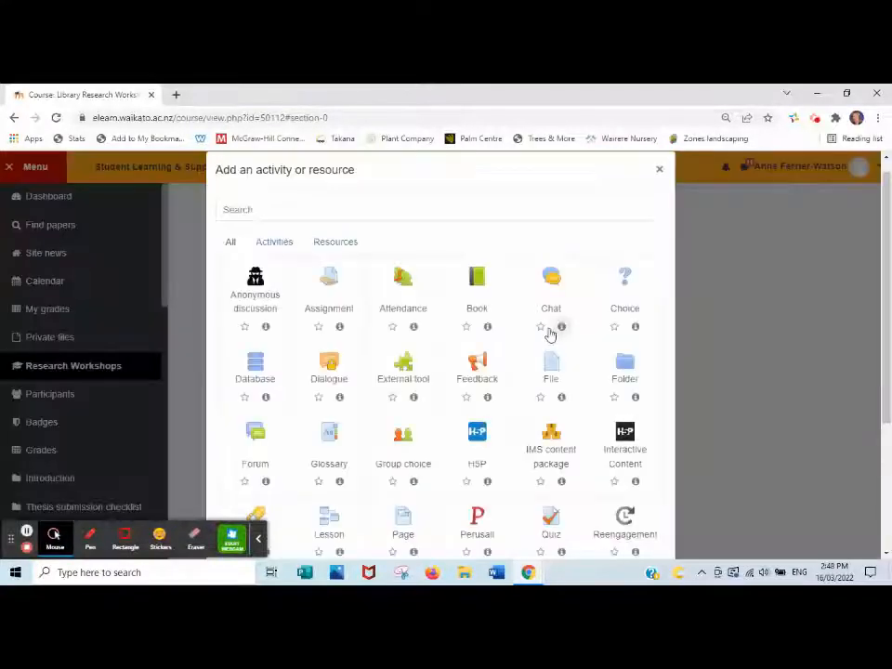
click(401, 362)
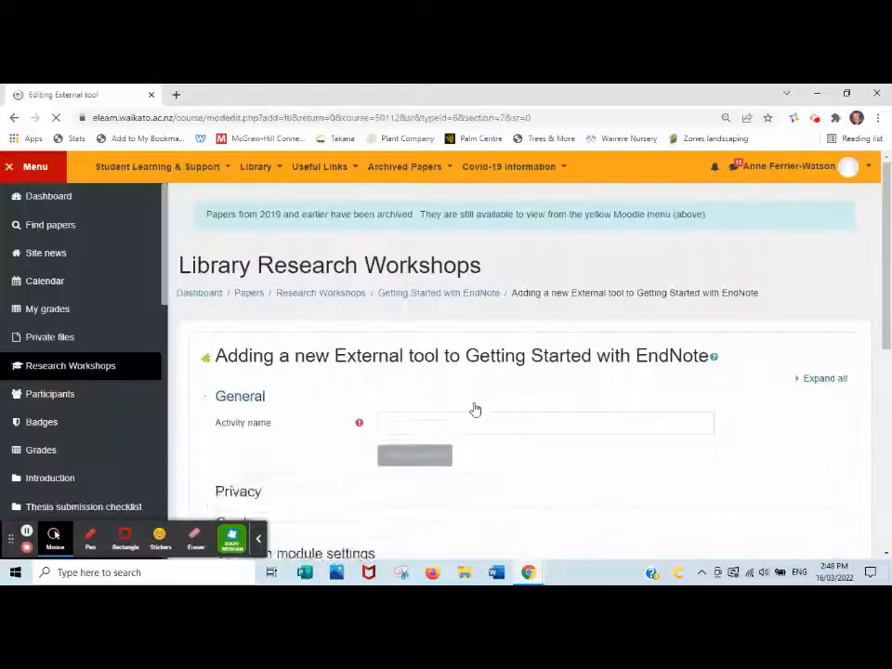
Name the activity 'EndNote Readings', expand its settings and save it to the paper.
click(547, 424)
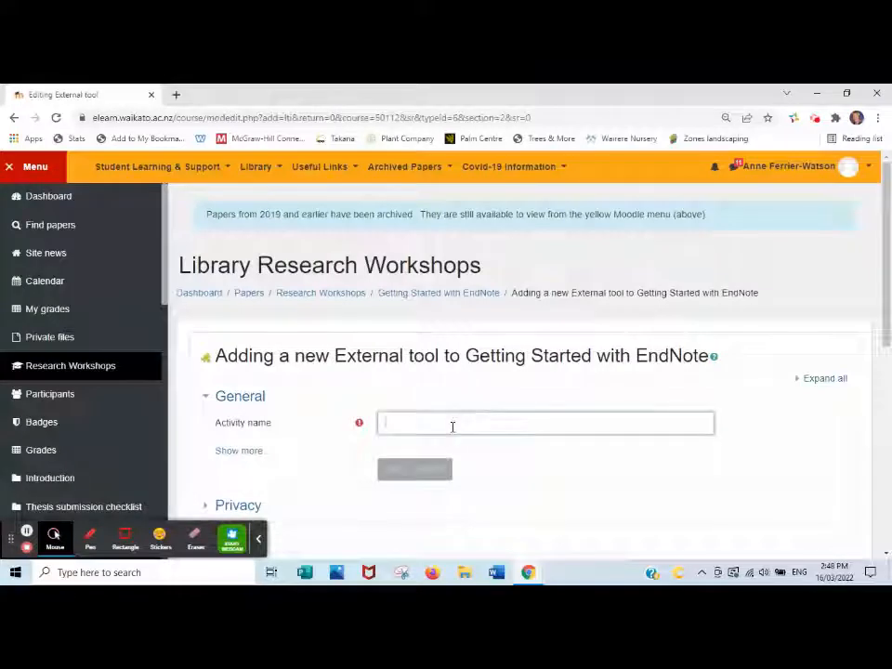
text(EndNote Readings)
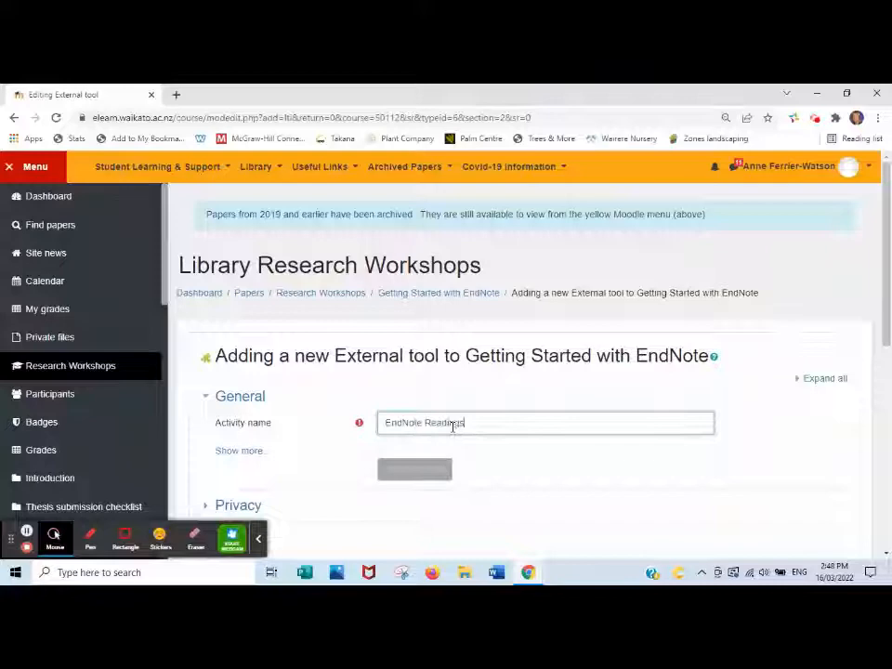
click(238, 452)
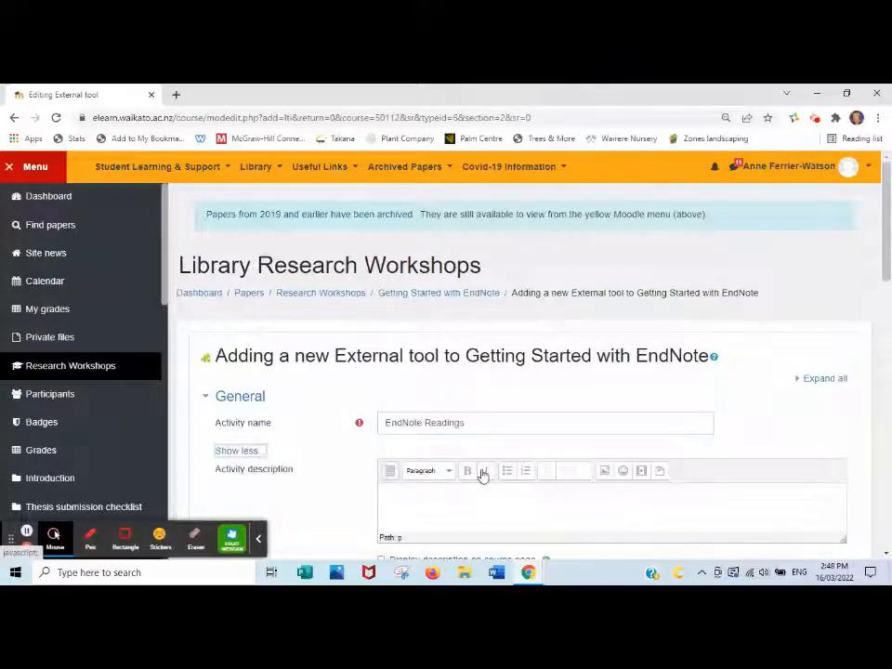
scroll(down, 3)
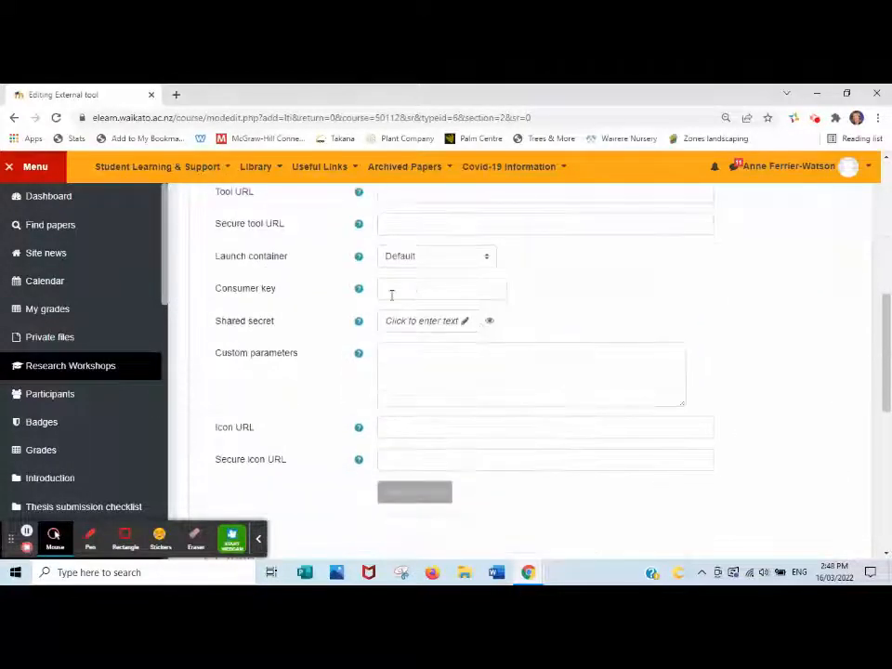
click(437, 256)
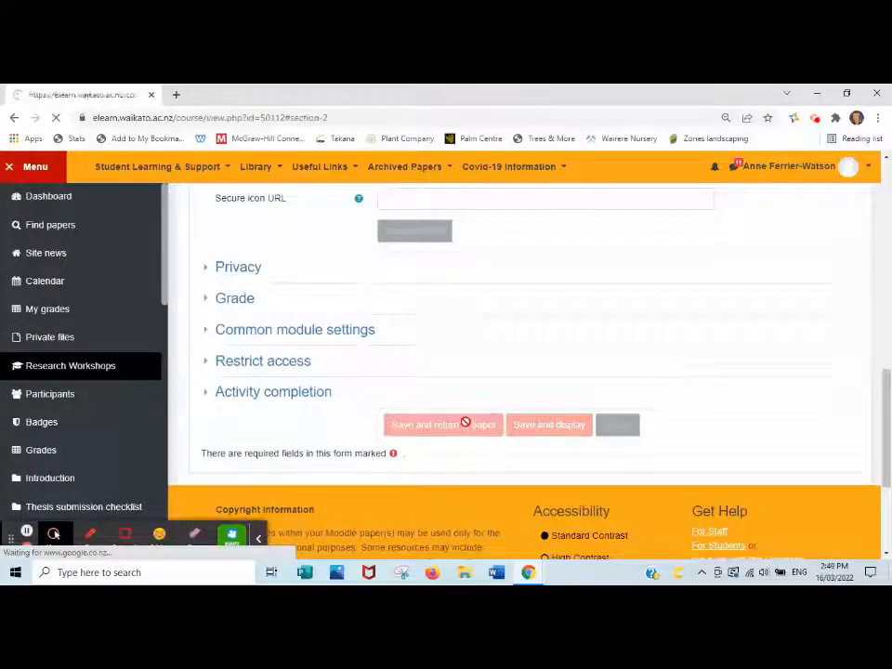
click(442, 423)
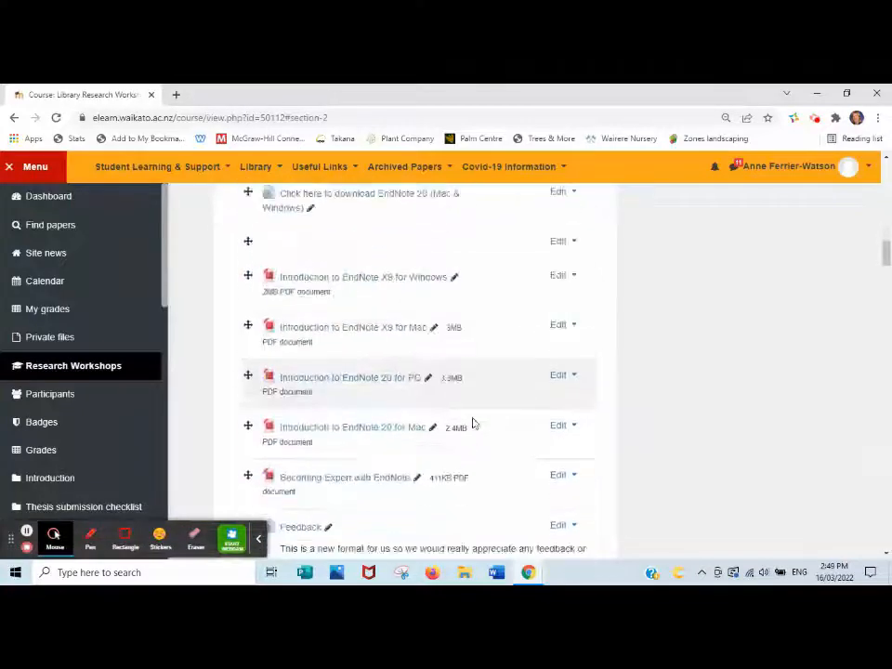
Launch the new EndNote Readings link to set it up in Reading Lists.
scroll(down, 3)
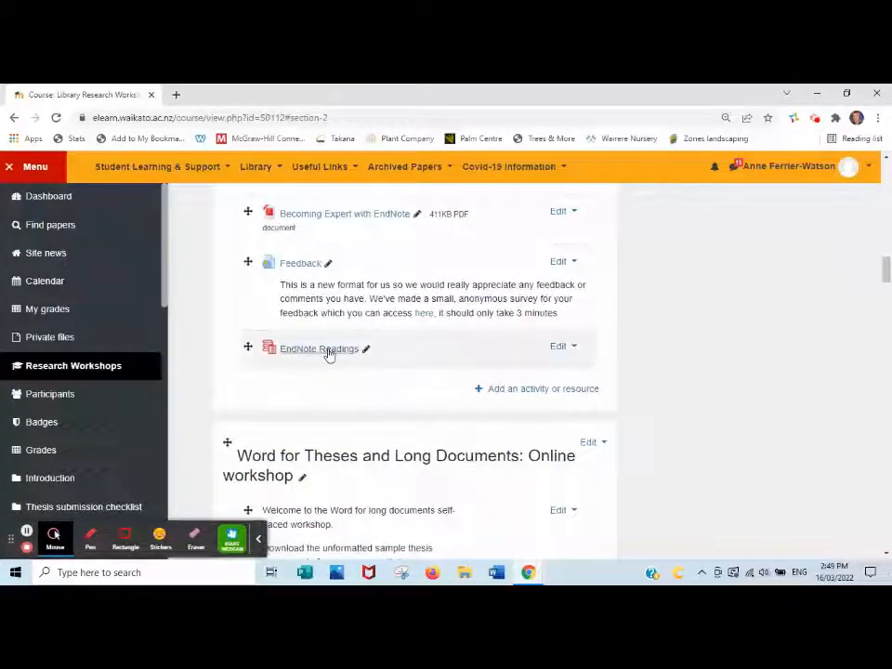
click(318, 349)
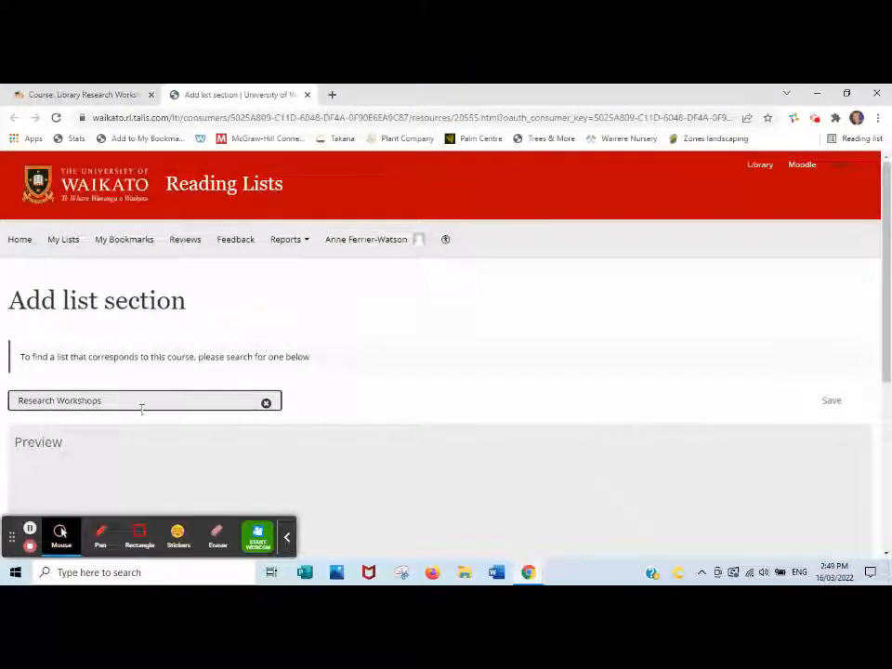
Link the Library Research Workshops list's Getting Started with EndNote section and save.
text(Library)
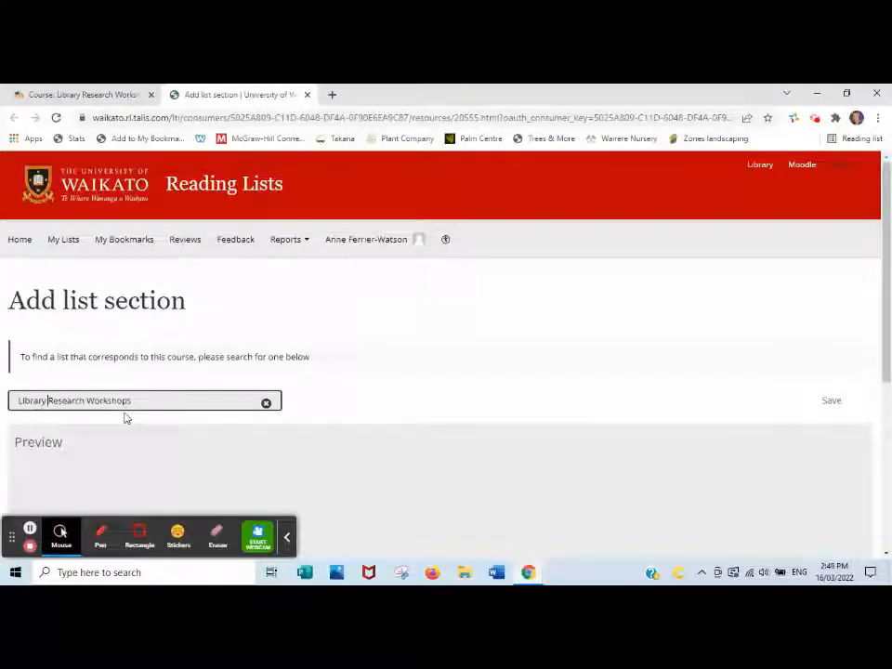
click(267, 402)
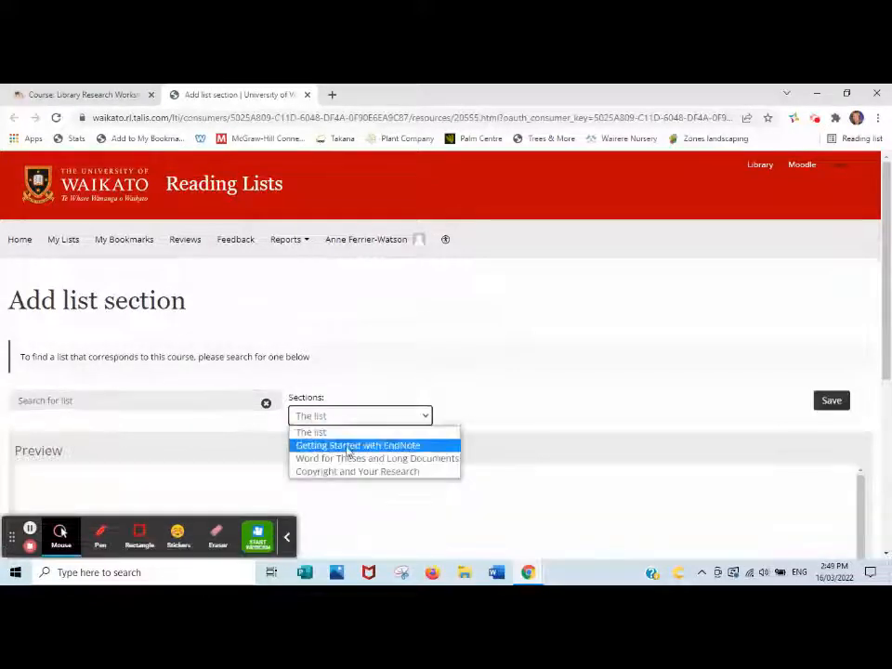
click(357, 446)
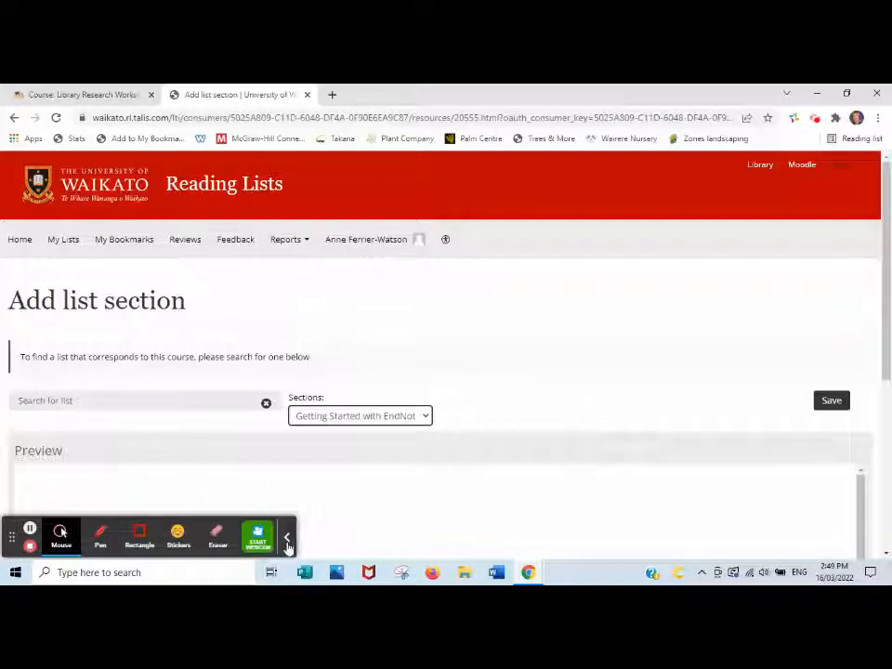
scroll(down, 3)
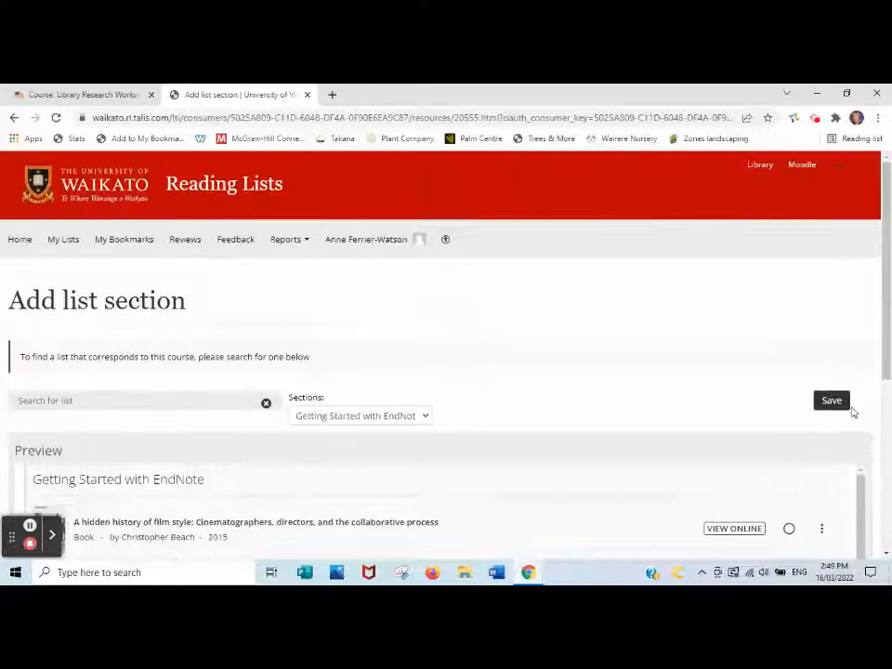
click(831, 400)
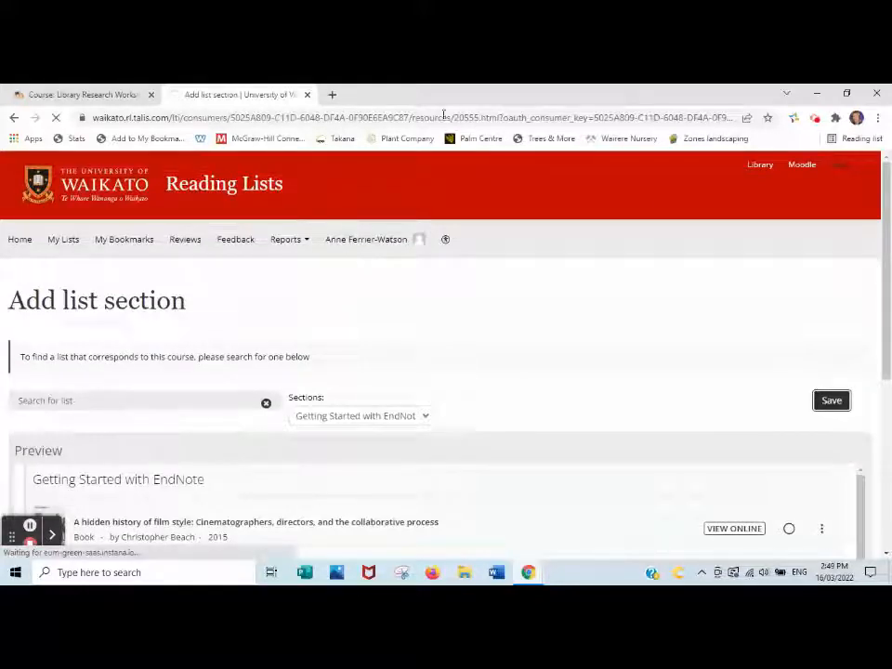